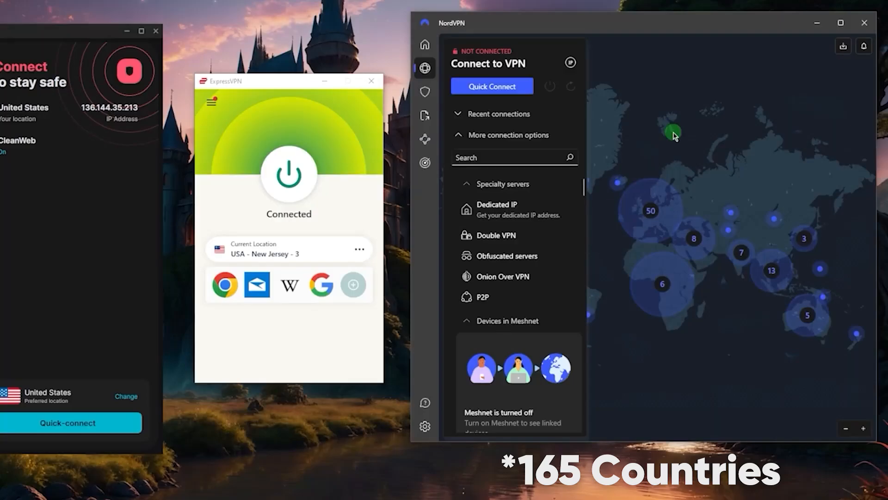
{"action": "mouse_move", "coordinate": [653, 111]}
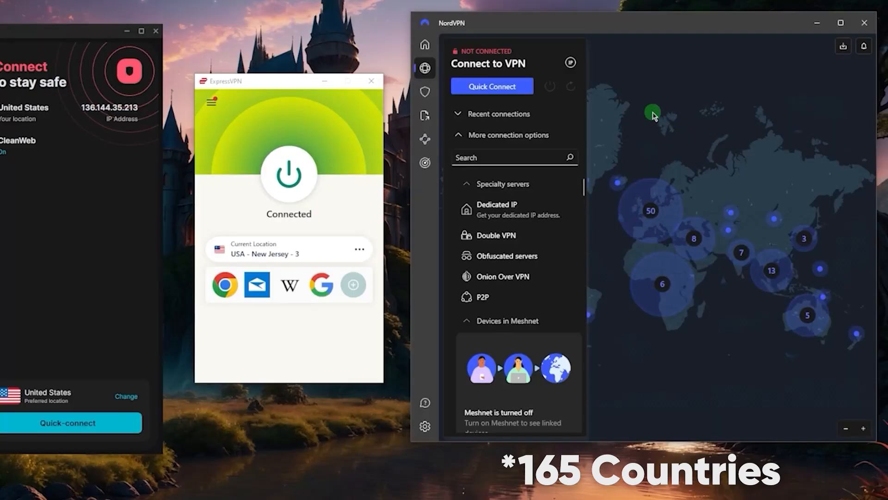
Glance at NordVPN's Threat Protection page, then return to its VPN connection map.
{"action": "left_click", "coordinate": [424, 116]}
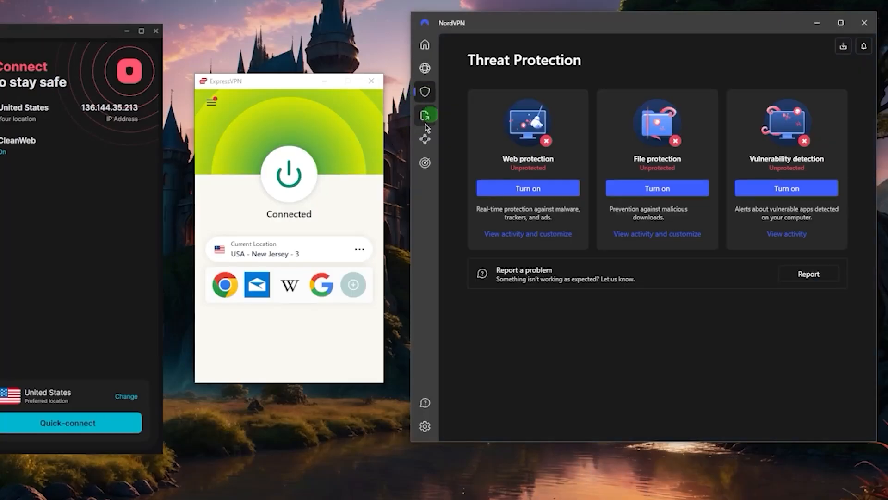
{"action": "left_click", "coordinate": [424, 68]}
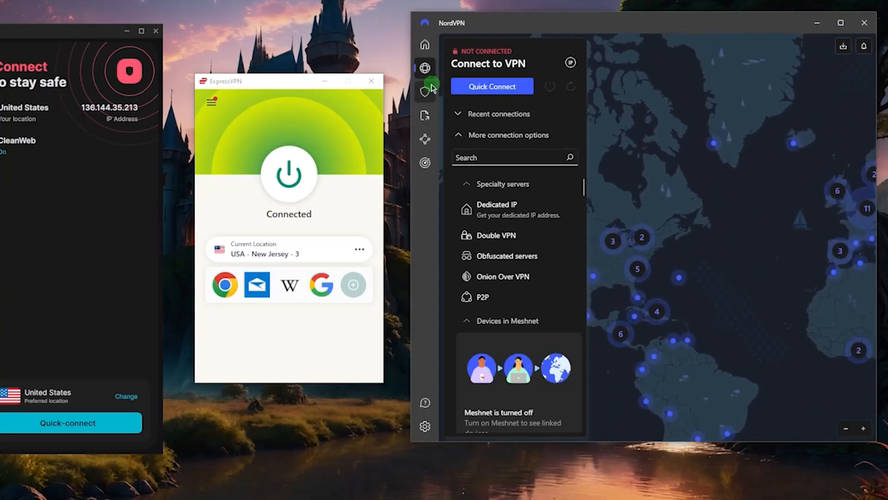
{"action": "mouse_move", "coordinate": [701, 203]}
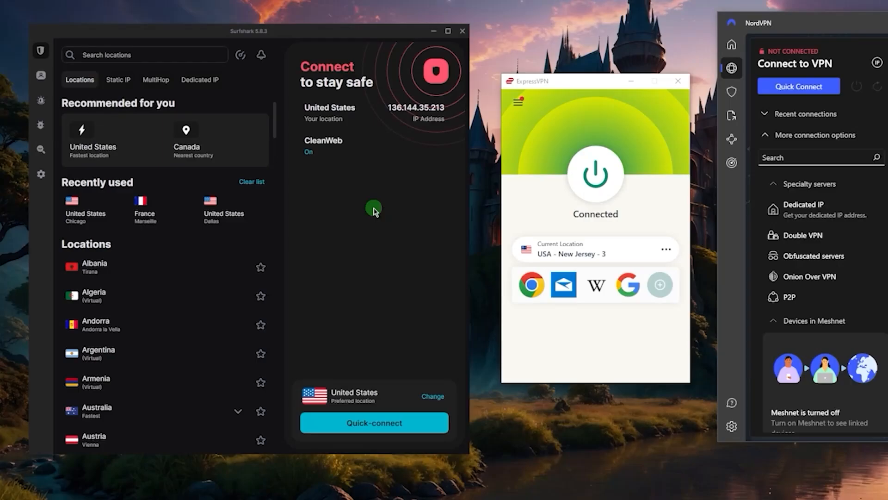
{"action": "mouse_move", "coordinate": [554, 164]}
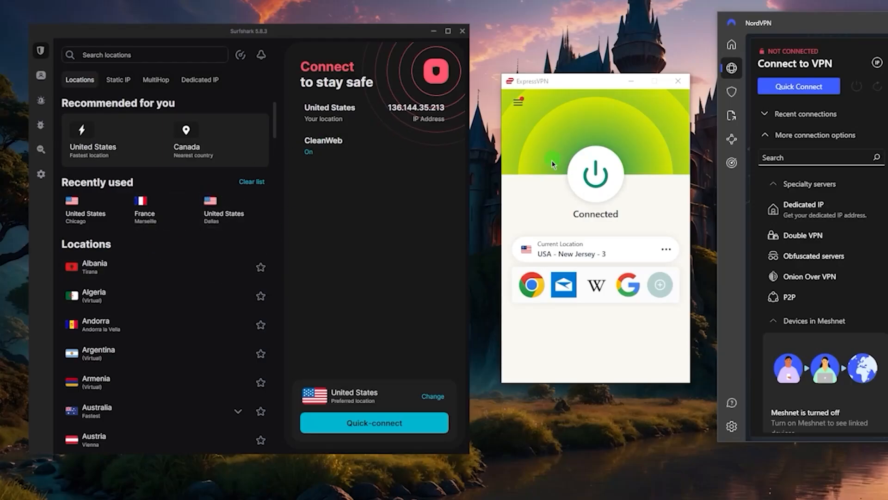
{"action": "mouse_move", "coordinate": [877, 141]}
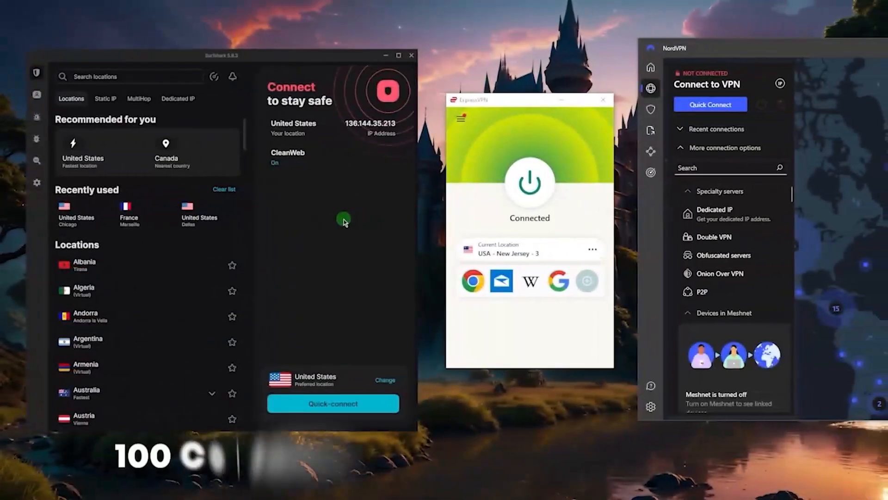
{"action": "mouse_move", "coordinate": [351, 197]}
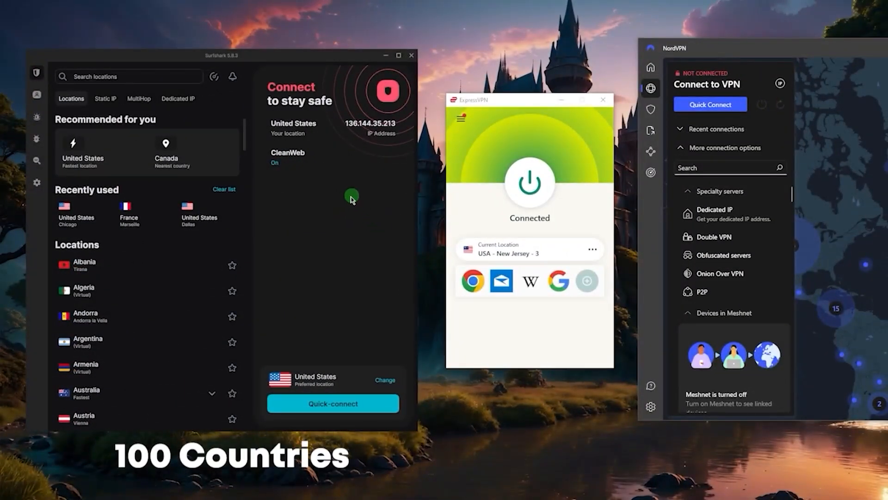
{"action": "mouse_move", "coordinate": [344, 203]}
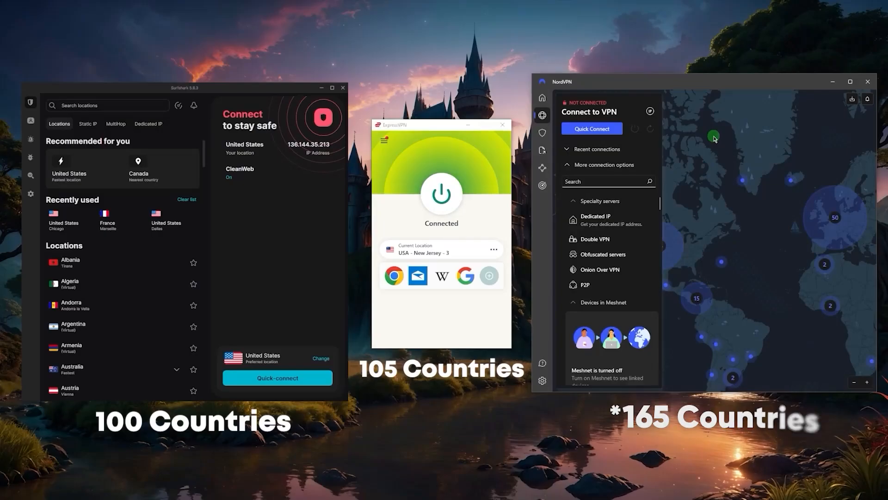
{"action": "mouse_move", "coordinate": [306, 227]}
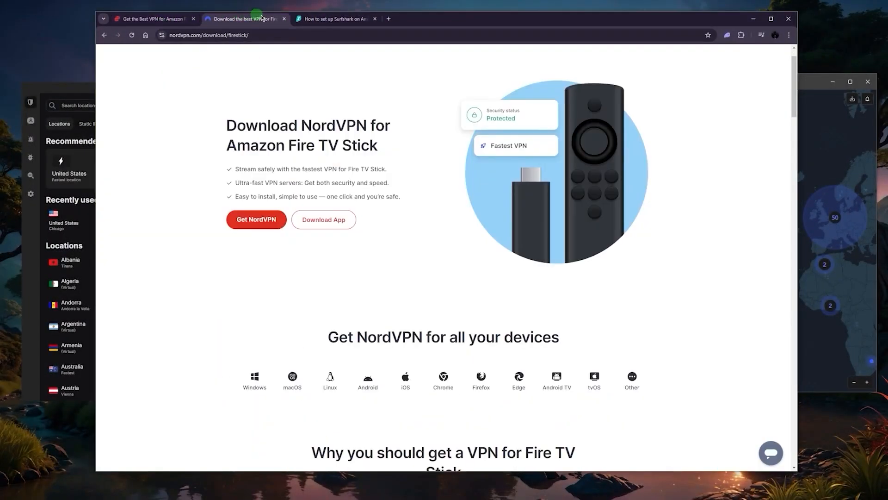
Show the Surfshark help article on setting up Surfshark on an Amazon Fire TV Stick.
{"action": "left_click", "coordinate": [334, 18]}
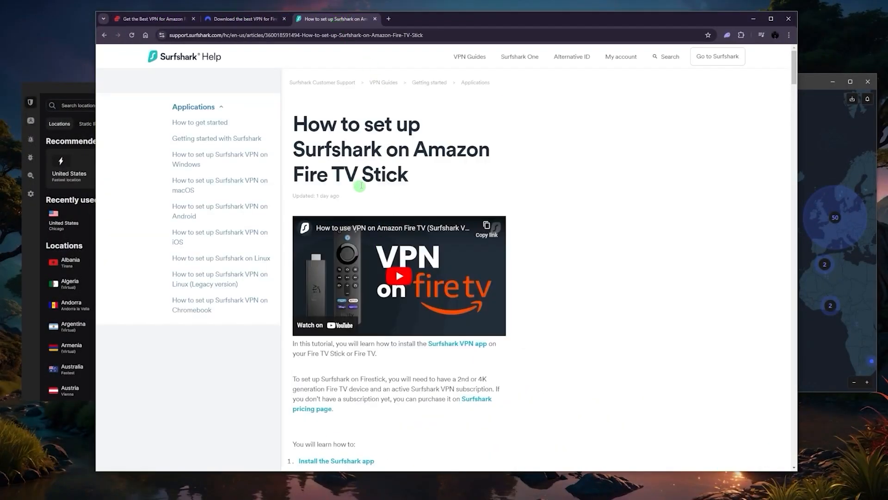
{"action": "mouse_move", "coordinate": [754, 18]}
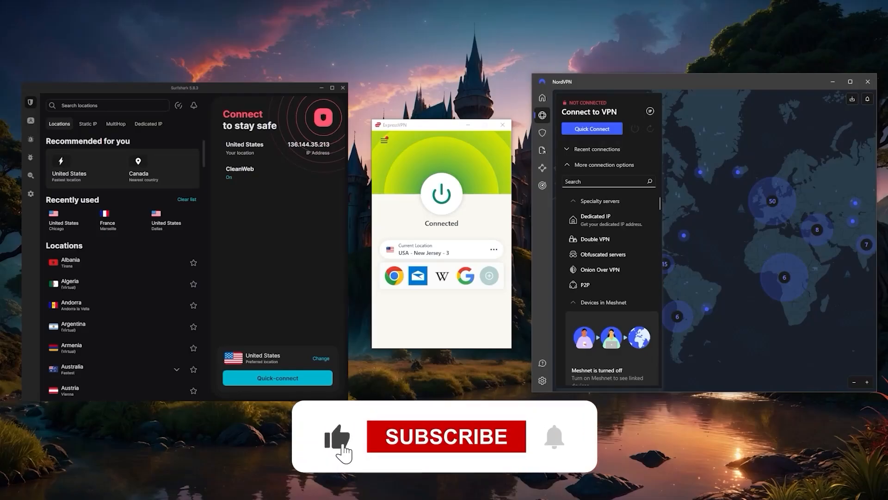
Minimize Chrome so Surfshark, ExpressVPN and NordVPN sit side by side on the desktop.
{"action": "left_click", "coordinate": [445, 436]}
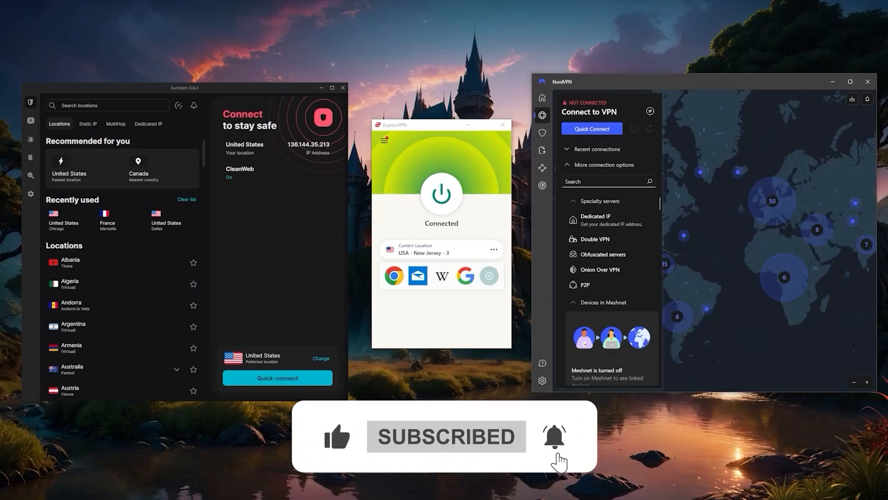